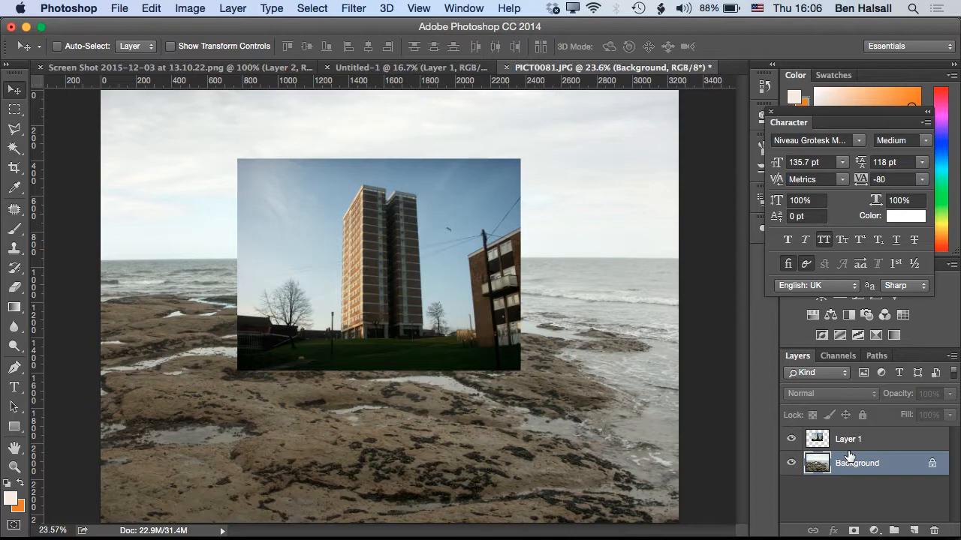
{"action": "mouse_move", "coordinate": [842, 461]}
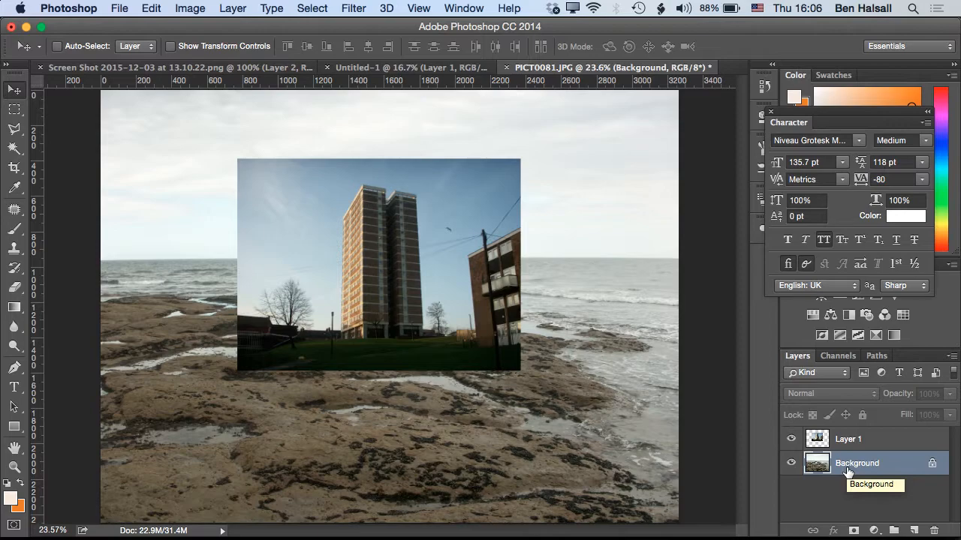
{"action": "mouse_move", "coordinate": [863, 483]}
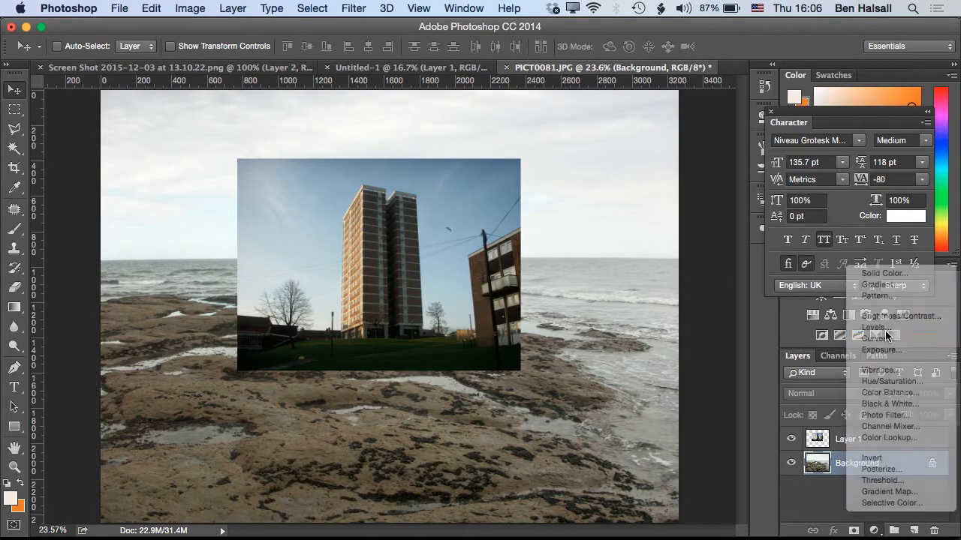
Step: Add a Levels adjustment layer above the seashore background and target its mask
{"action": "left_click", "coordinate": [873, 328]}
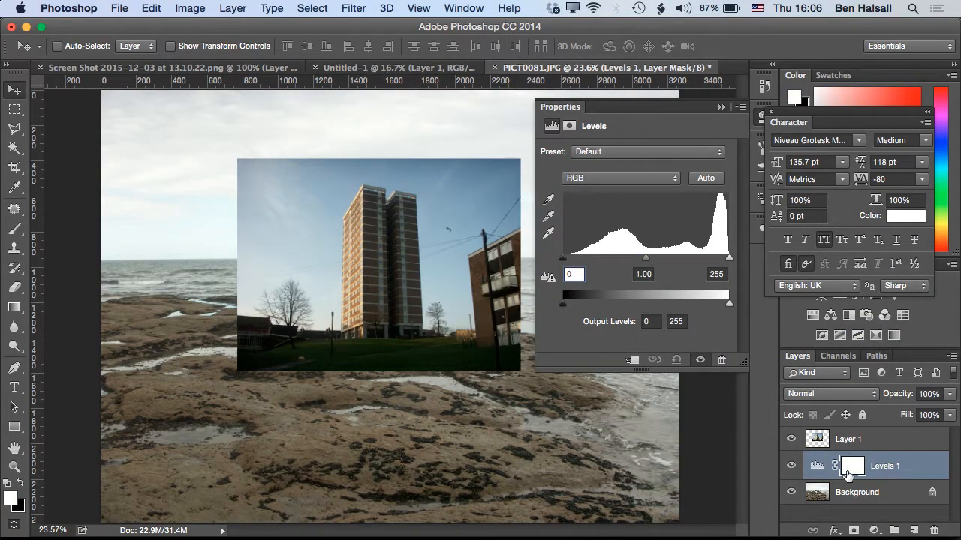
{"action": "left_click", "coordinate": [853, 466]}
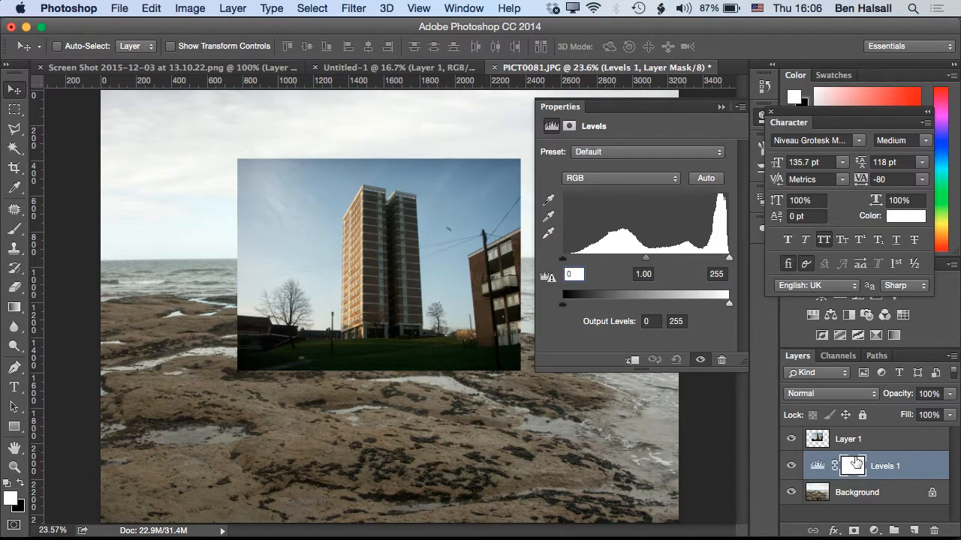
{"action": "mouse_move", "coordinate": [854, 466]}
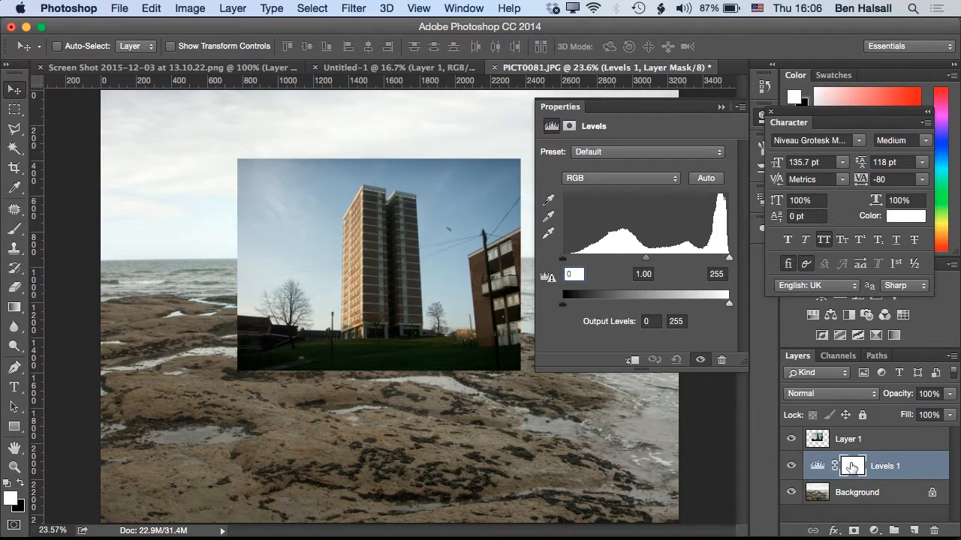
{"action": "mouse_move", "coordinate": [852, 465]}
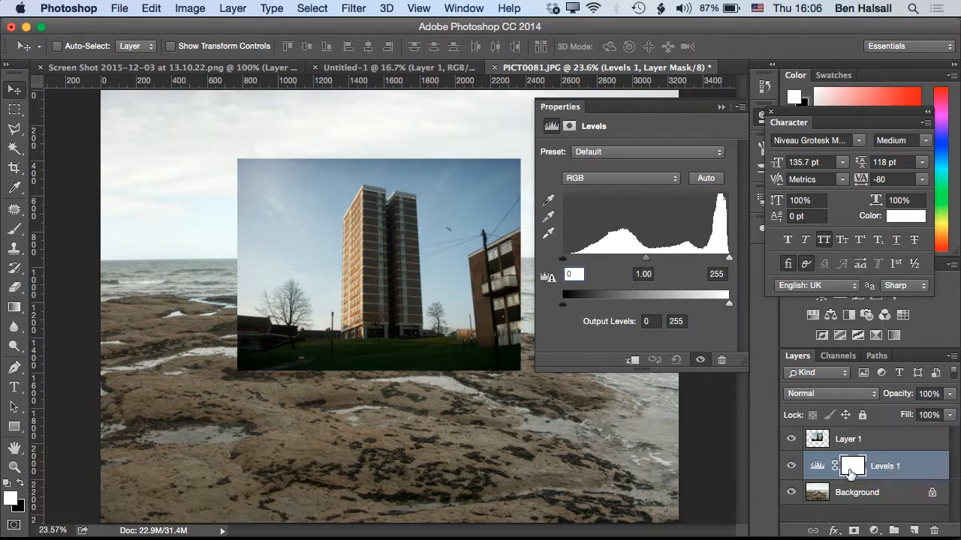
{"action": "mouse_move", "coordinate": [868, 443]}
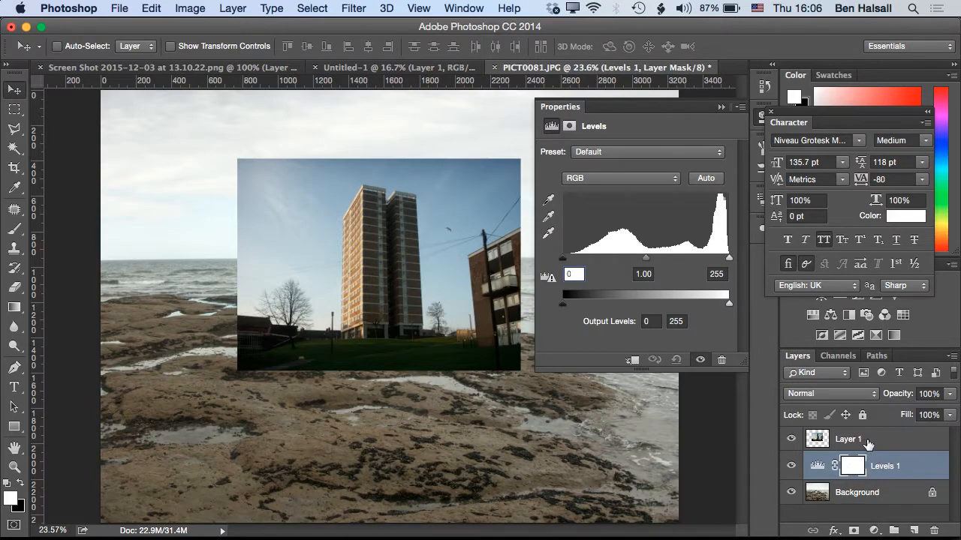
Step: Select the tower block layer (Layer 1) and bring up its options for Create Clipping Mask
{"action": "left_click", "coordinate": [847, 438]}
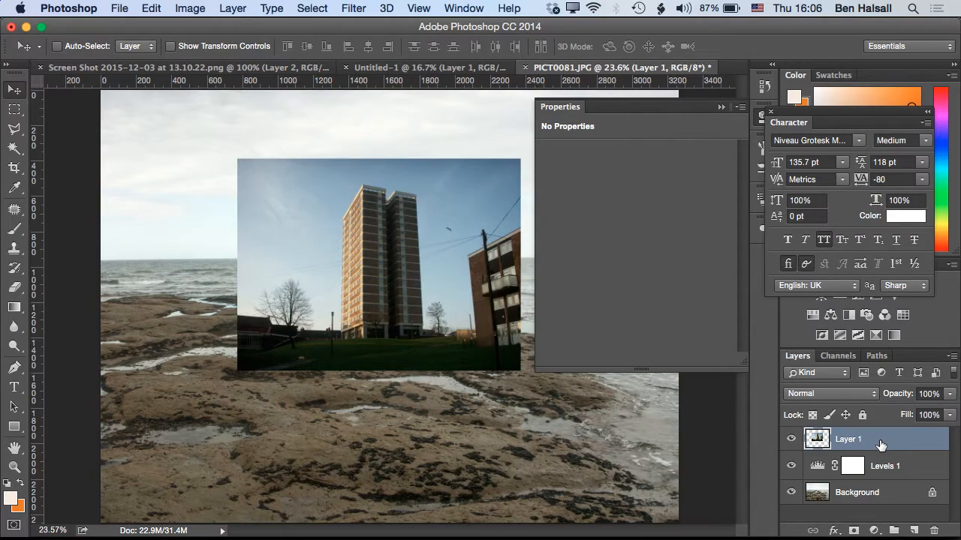
{"action": "mouse_move", "coordinate": [882, 448]}
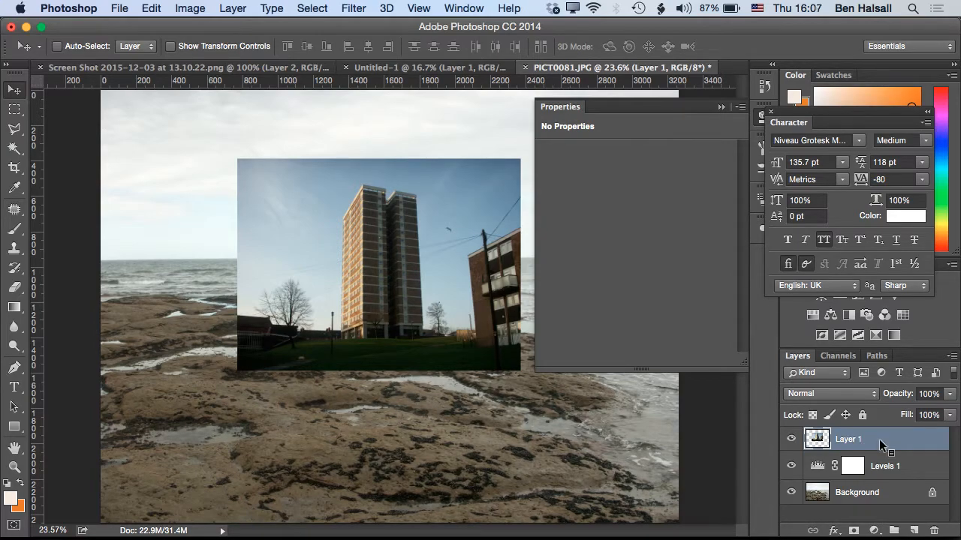
{"action": "right_click", "coordinate": [848, 438]}
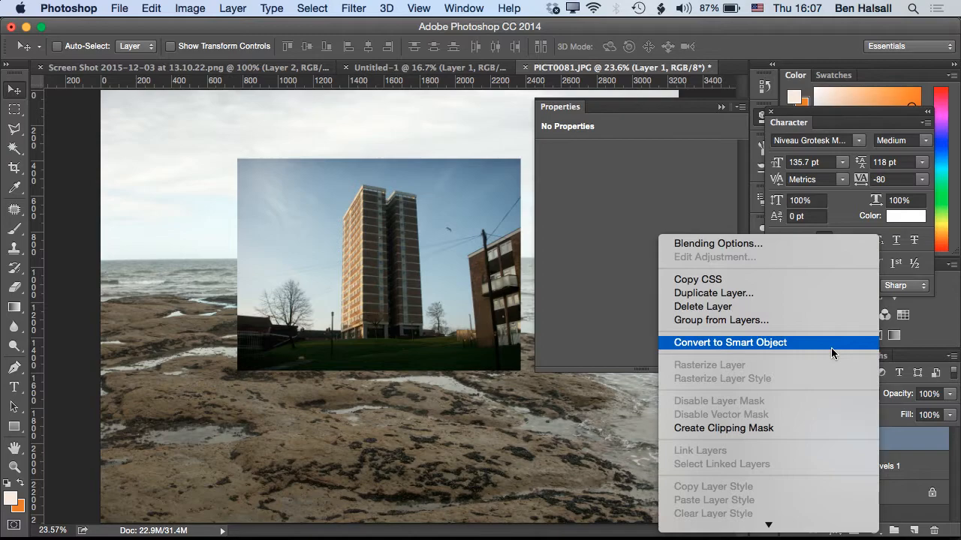
{"action": "mouse_move", "coordinate": [803, 428]}
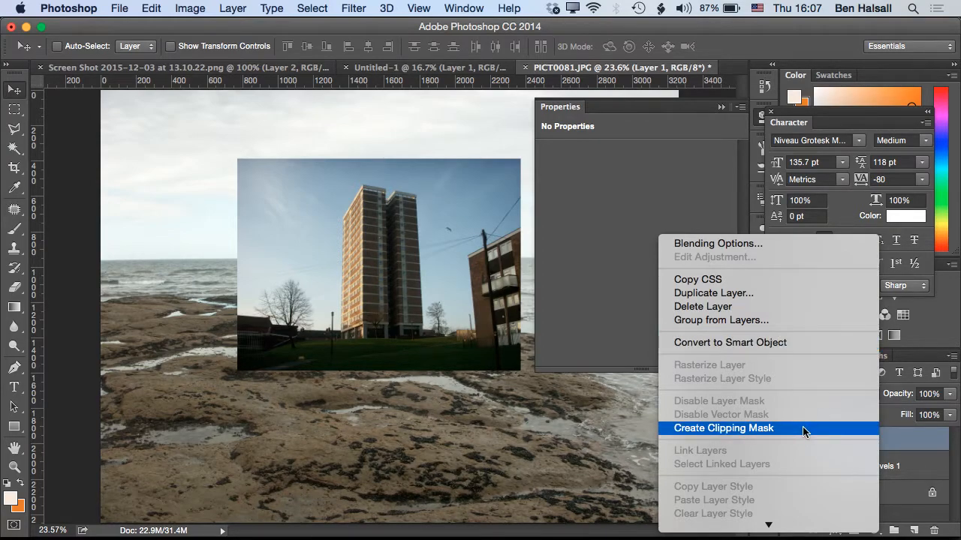
{"action": "mouse_move", "coordinate": [779, 435]}
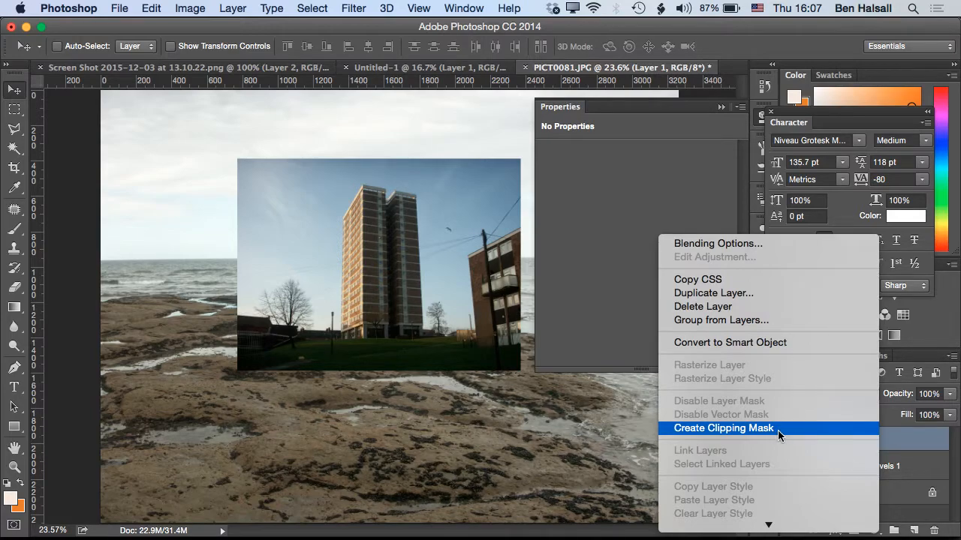
{"action": "mouse_move", "coordinate": [780, 435]}
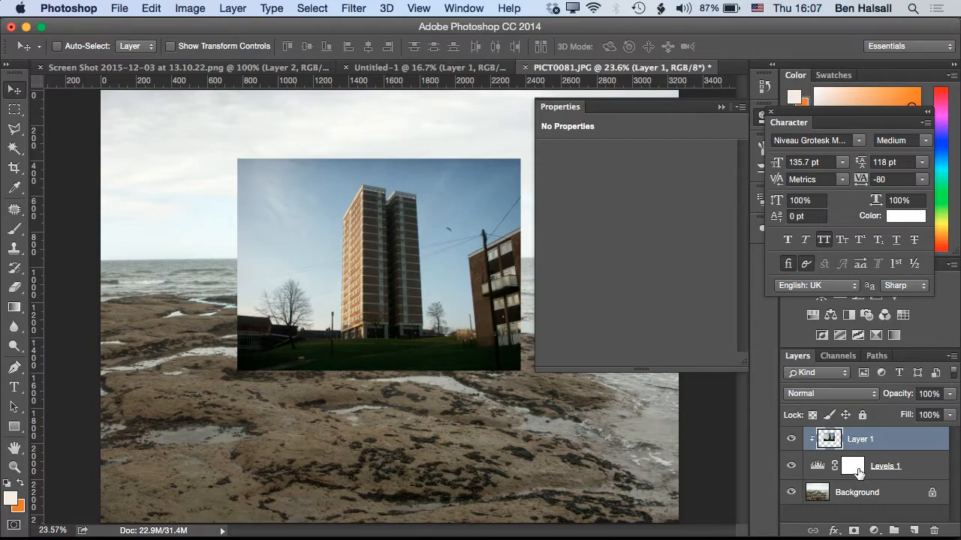
{"action": "mouse_move", "coordinate": [853, 465]}
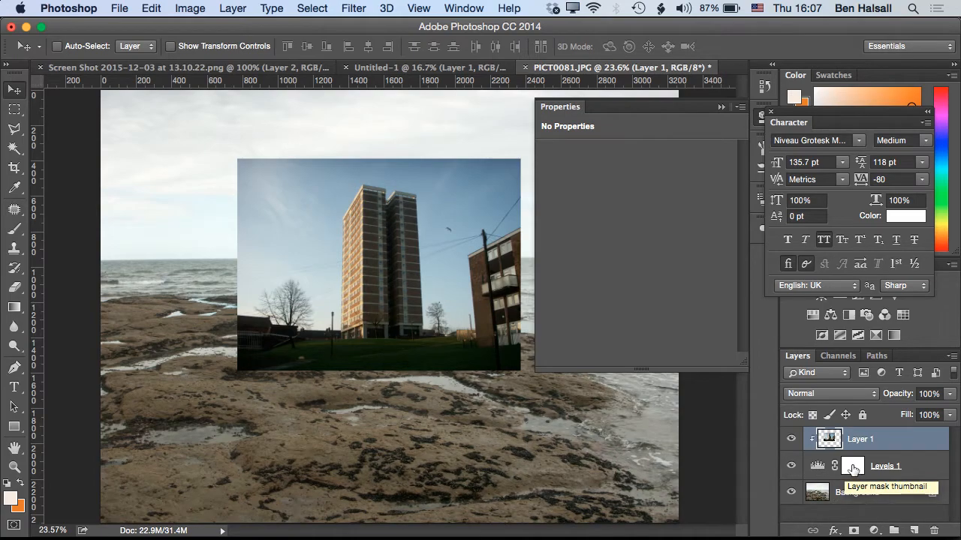
Step: Target the Levels 1 mask and trace the tower outline with the Polygonal Lasso
{"action": "left_click", "coordinate": [852, 465]}
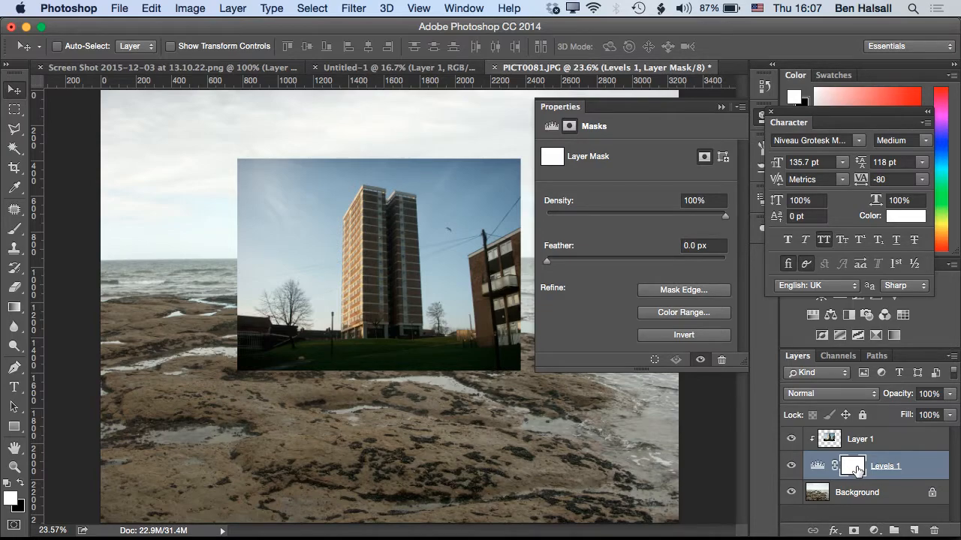
{"action": "left_click", "coordinate": [720, 106]}
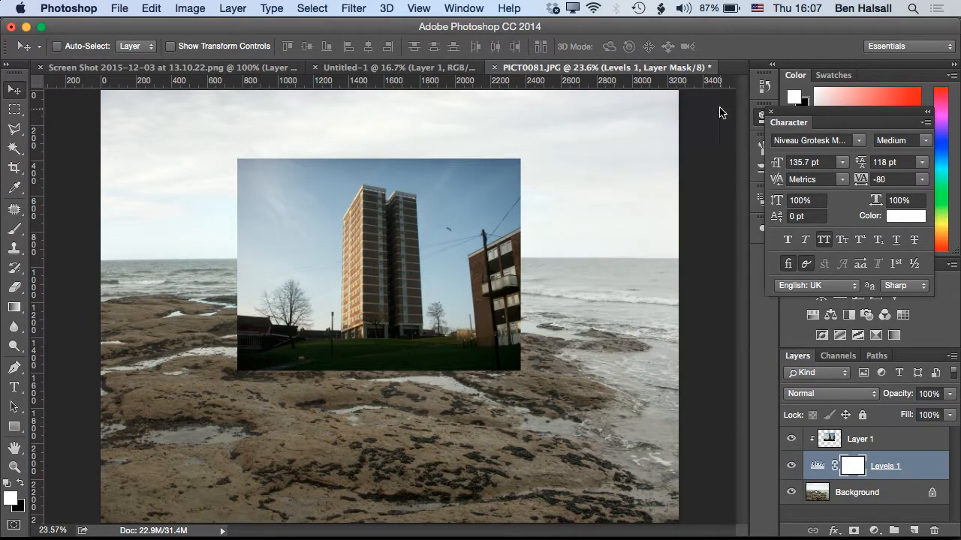
{"action": "mouse_move", "coordinate": [187, 311]}
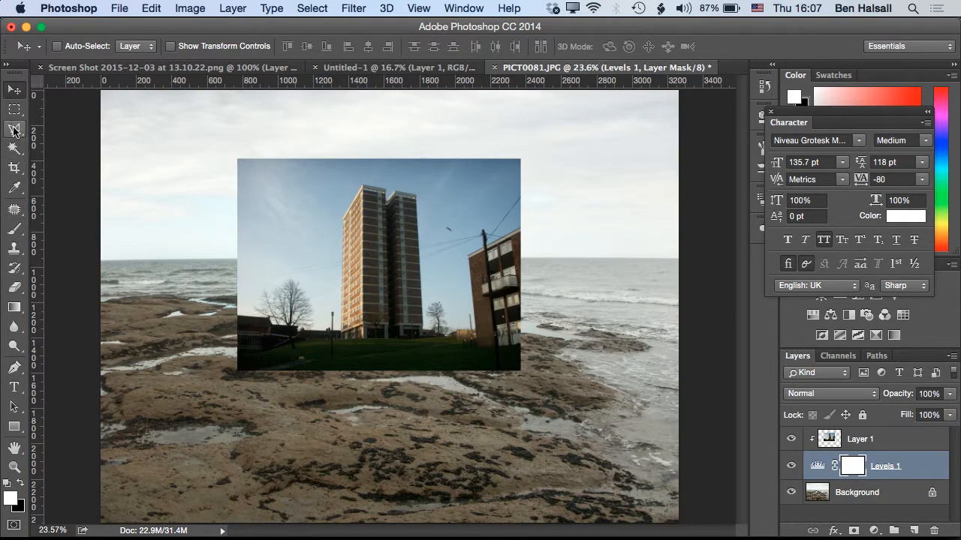
{"action": "left_click", "coordinate": [14, 129]}
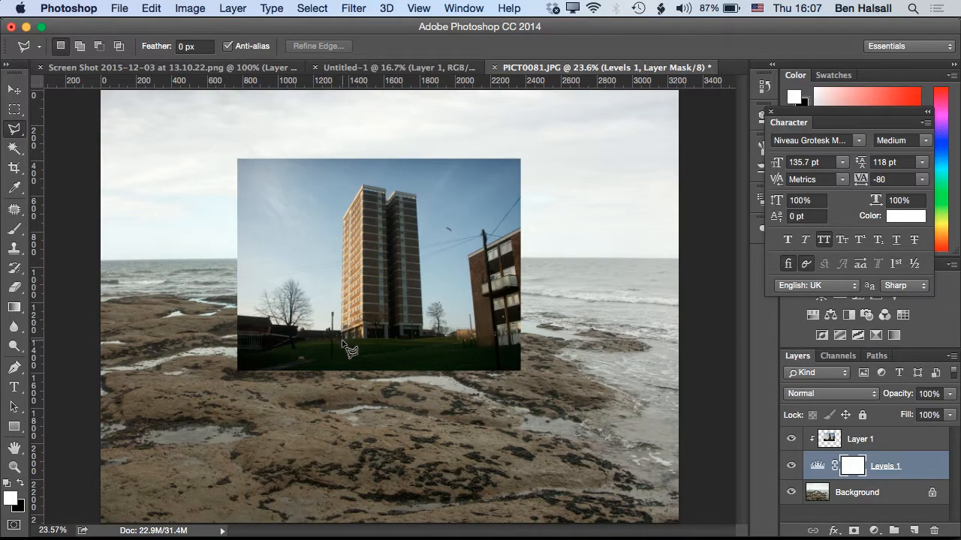
{"action": "mouse_move", "coordinate": [352, 231]}
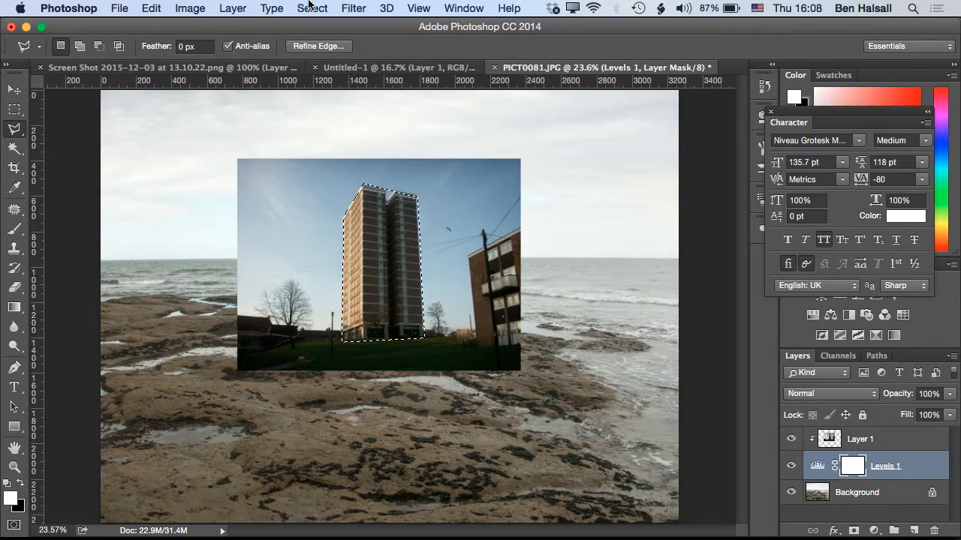
Step: Invert the tower selection and fill the rest of the Levels mask with black
{"action": "left_click", "coordinate": [312, 9]}
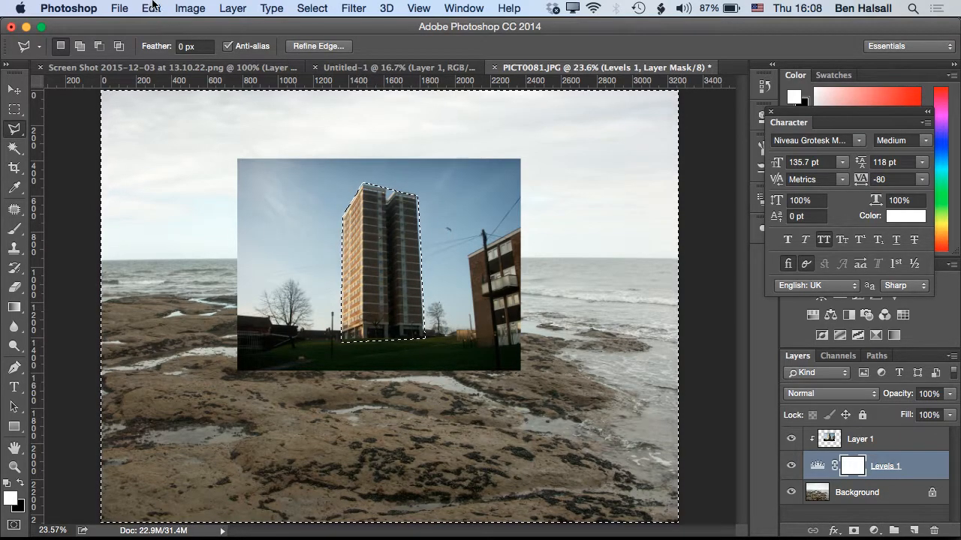
{"action": "left_click", "coordinate": [151, 9]}
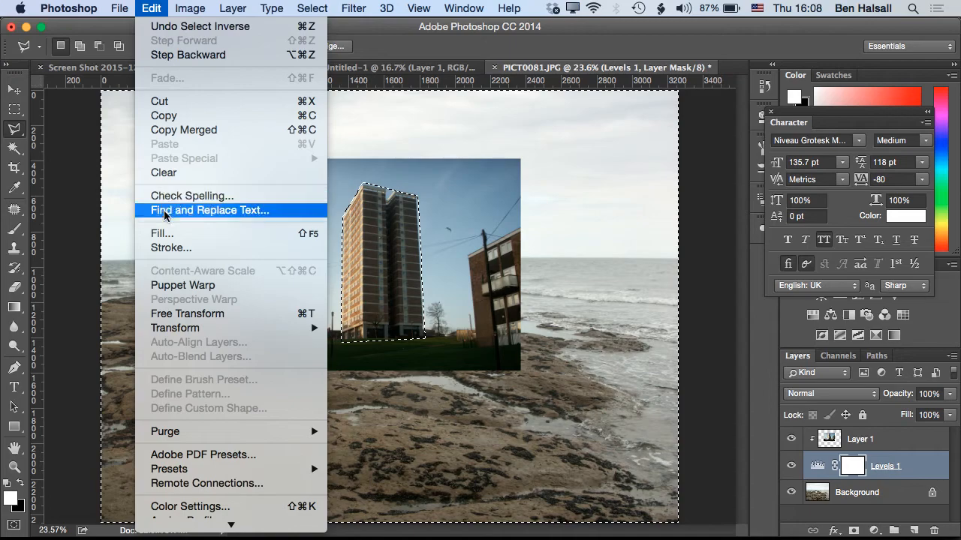
{"action": "left_click", "coordinate": [162, 233]}
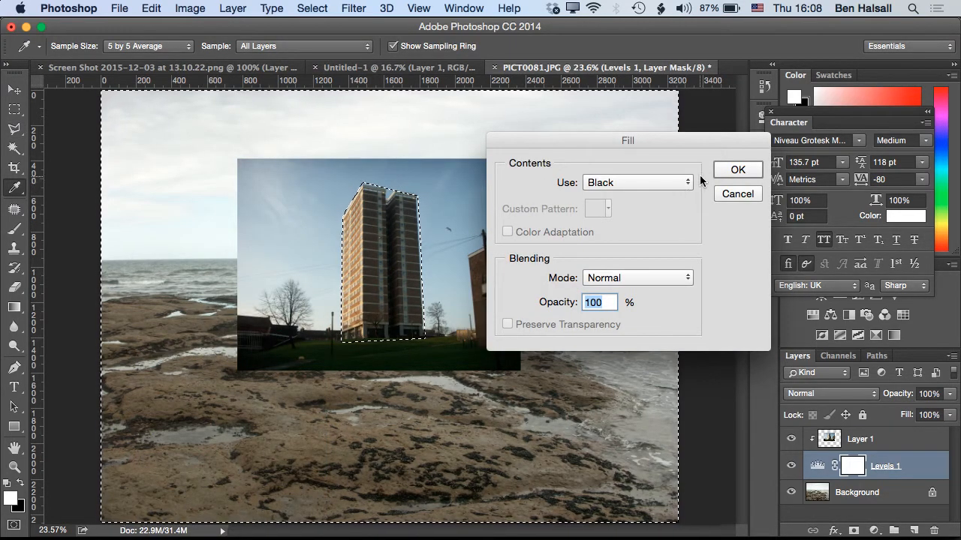
{"action": "left_click", "coordinate": [737, 168]}
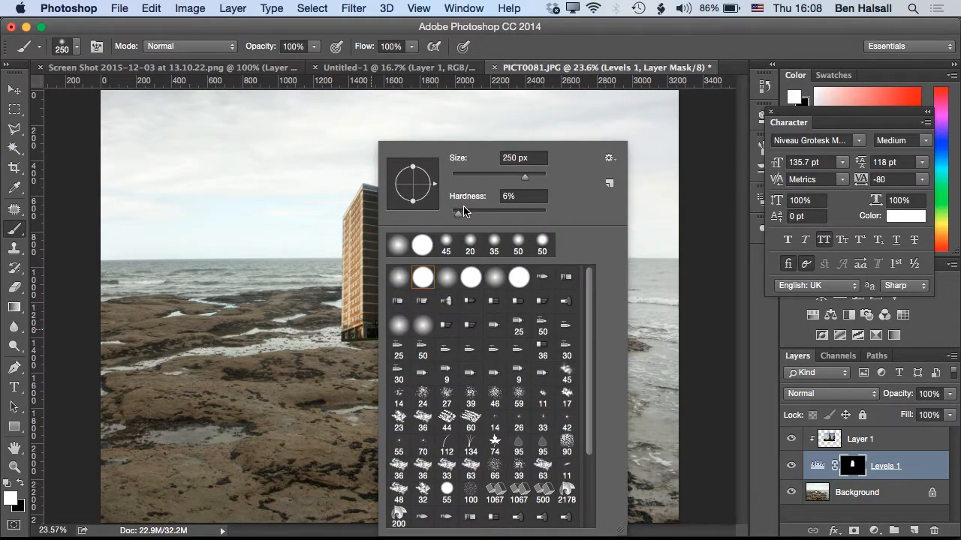
Step: Set a large soft round brush at 0% hardness to paint away the tower's base edges
{"action": "triple_click", "coordinate": [523, 195]}
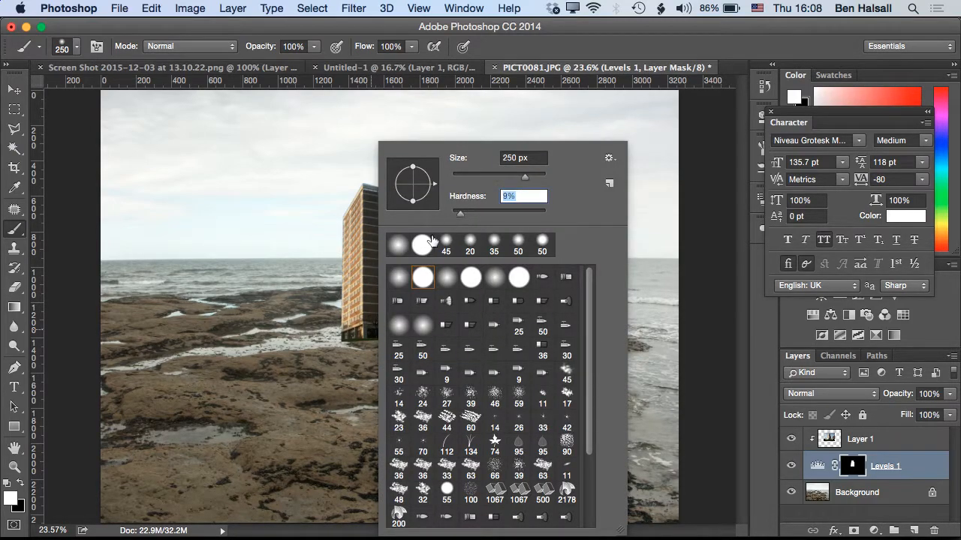
{"action": "left_click", "coordinate": [357, 344]}
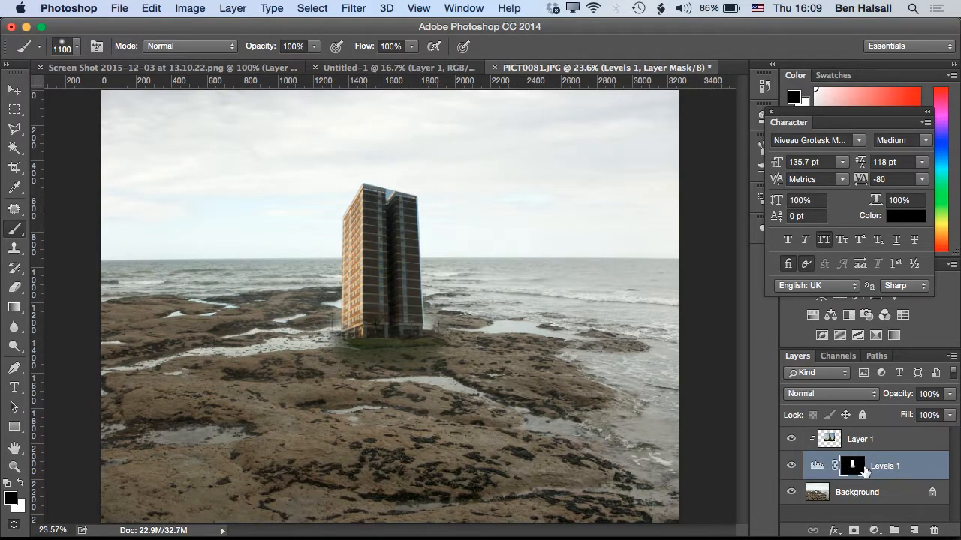
{"action": "mouse_move", "coordinate": [856, 465]}
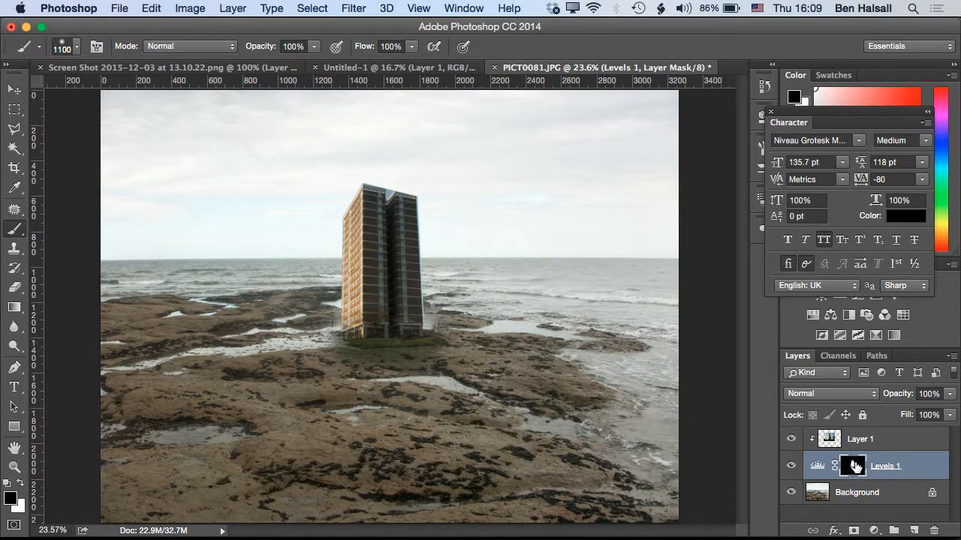
{"action": "mouse_move", "coordinate": [852, 466]}
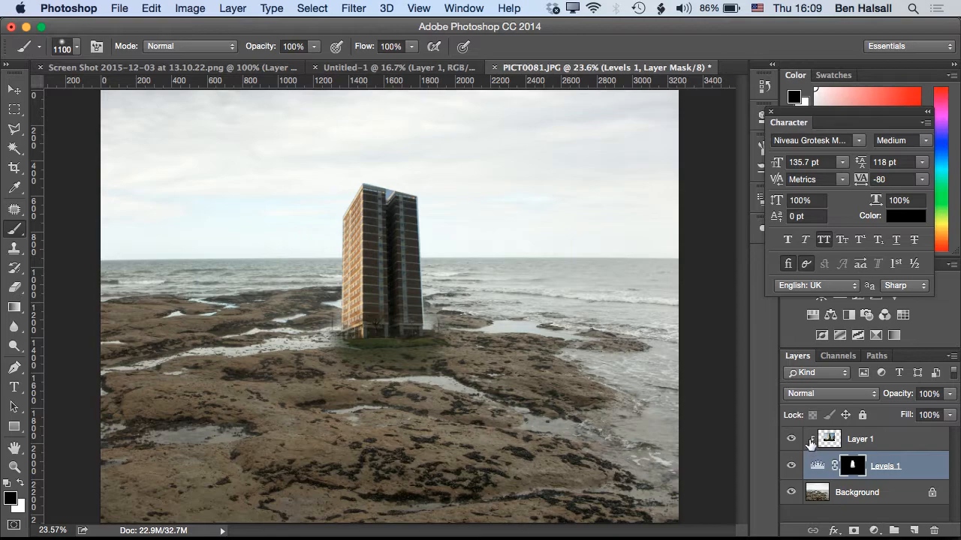
{"action": "mouse_move", "coordinate": [871, 442]}
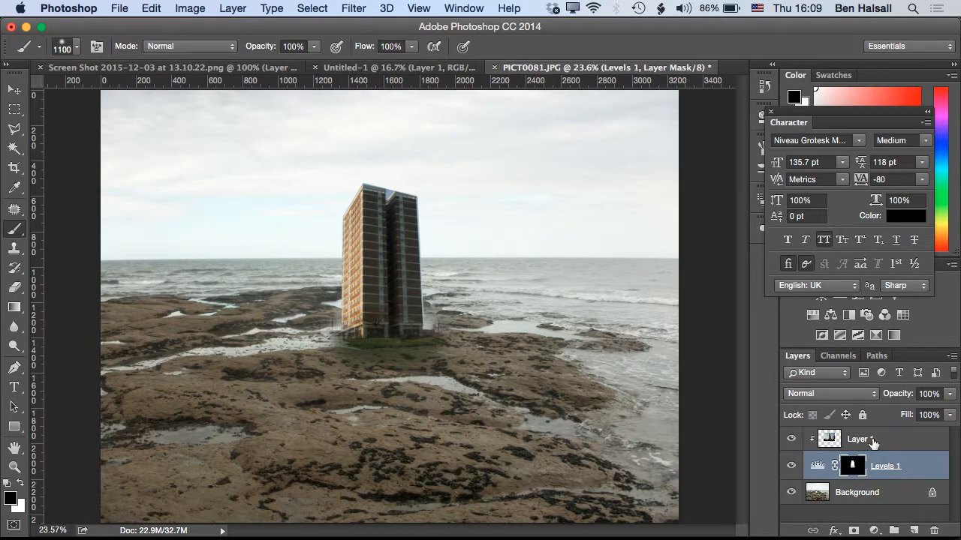
{"action": "right_click", "coordinate": [857, 439]}
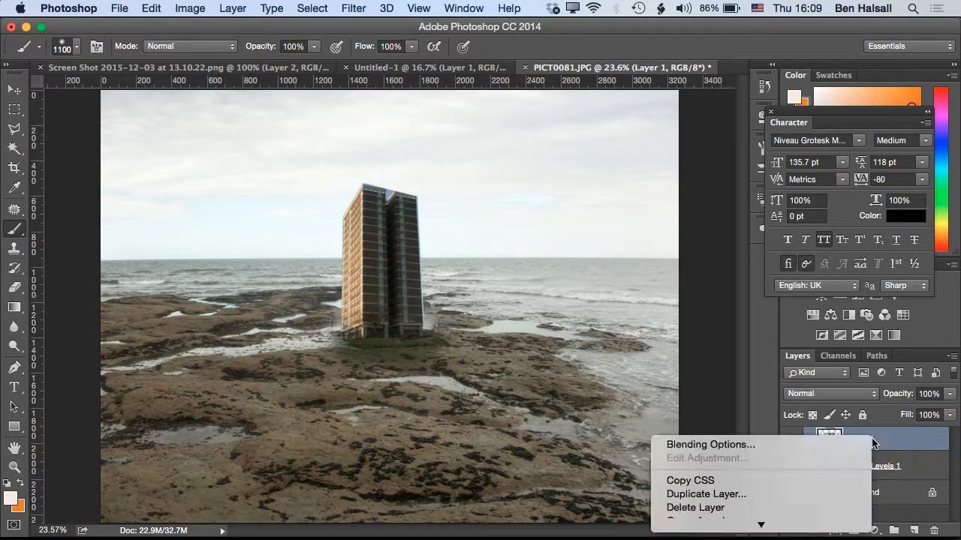
{"action": "mouse_move", "coordinate": [808, 384]}
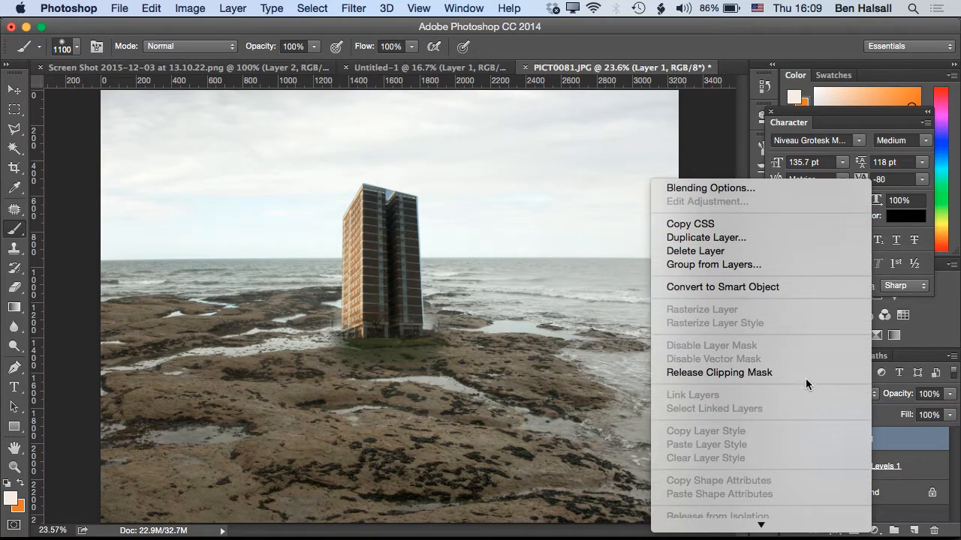